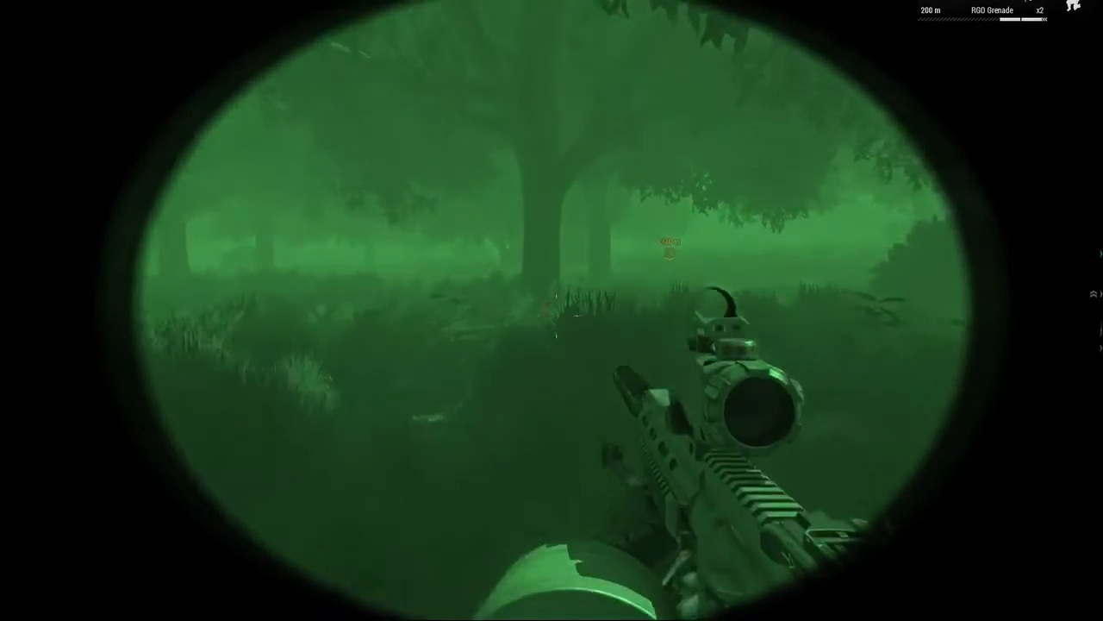
Step: Play through the night infantry mission, checking the map and toggling night vision as the squad advances
key("M")
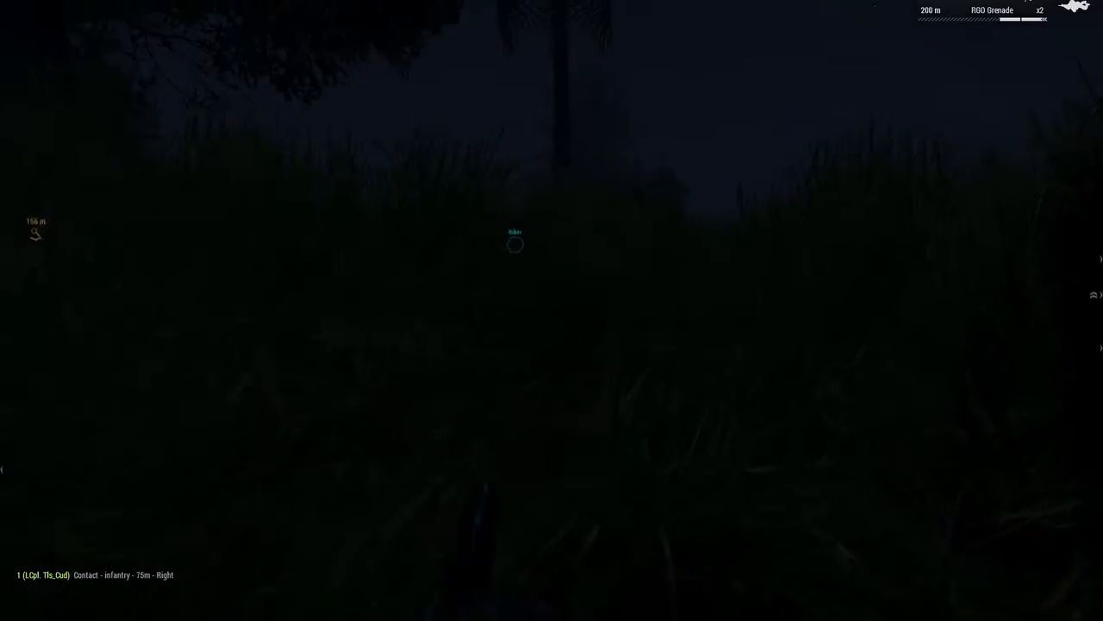
key("n")
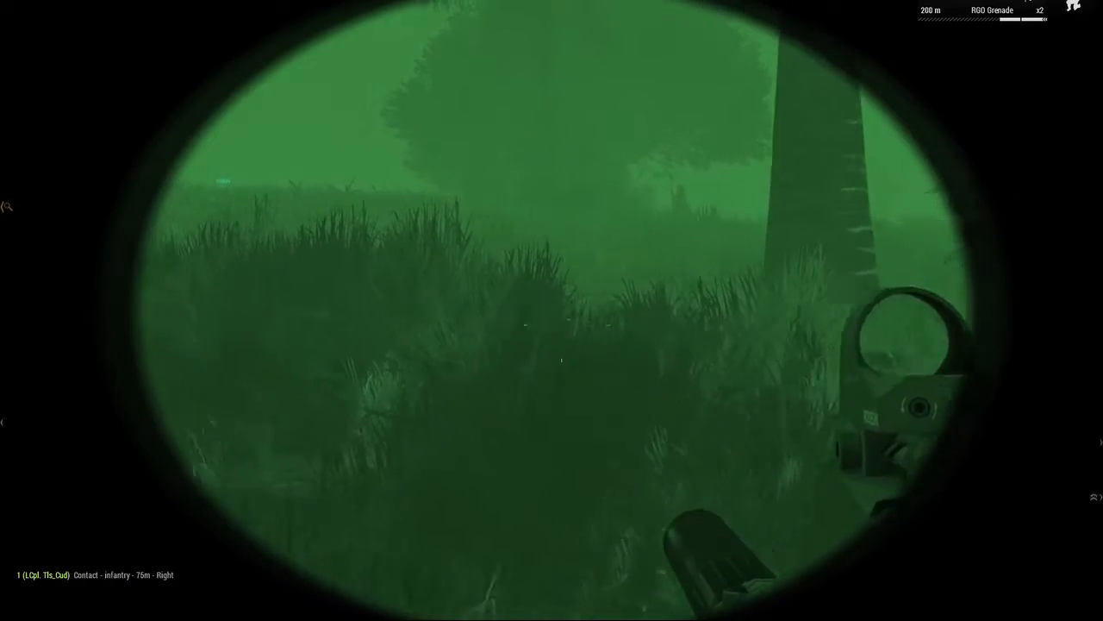
right_click(552, 310)
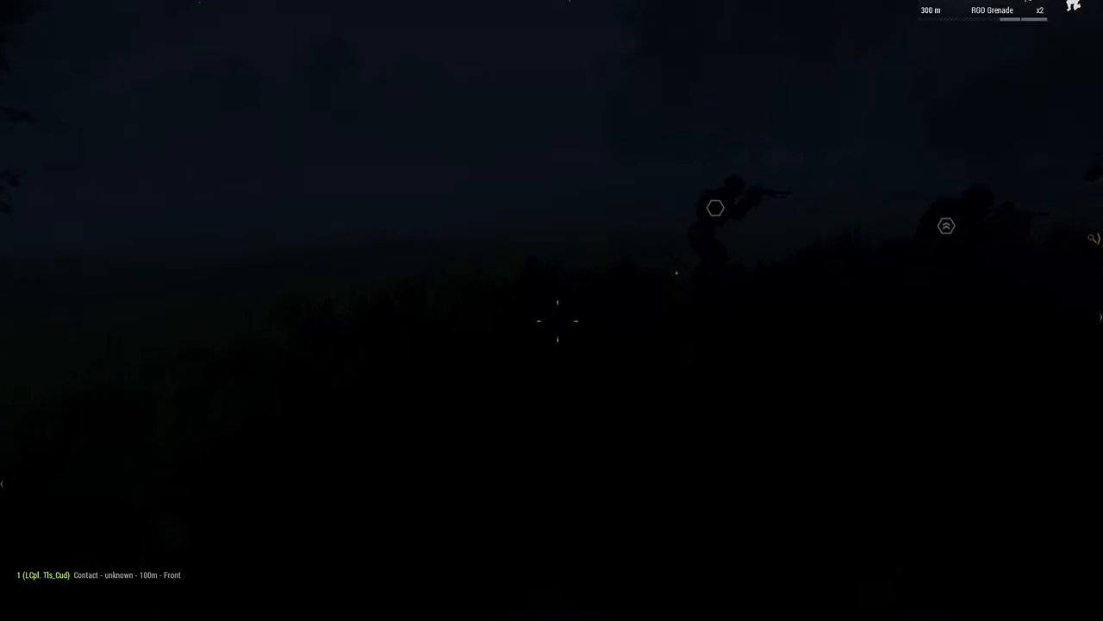
key("N")
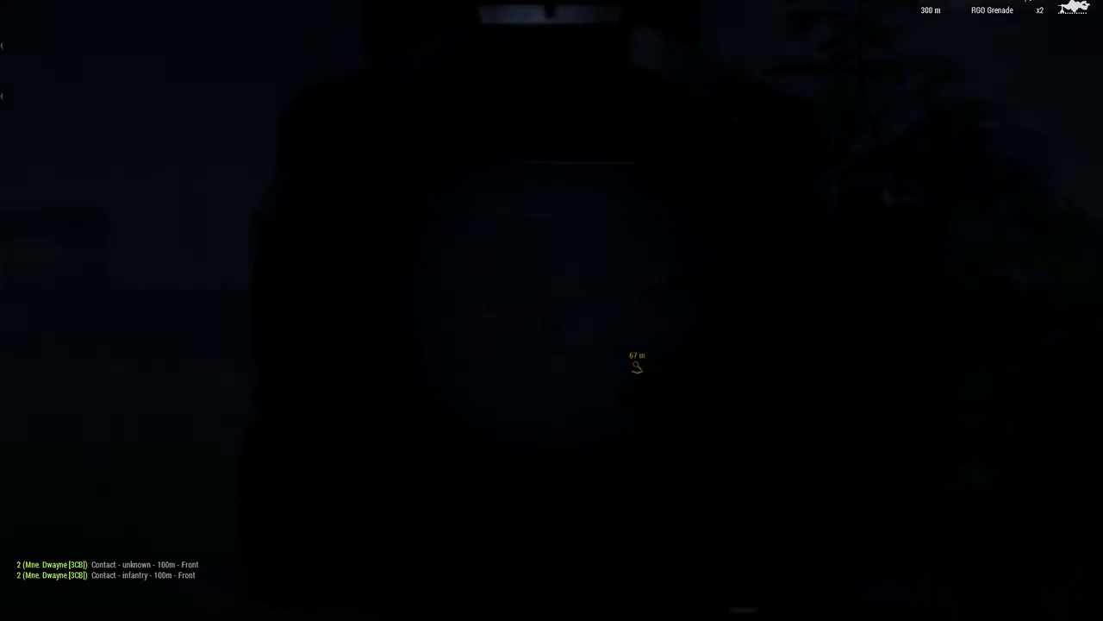
key("n")
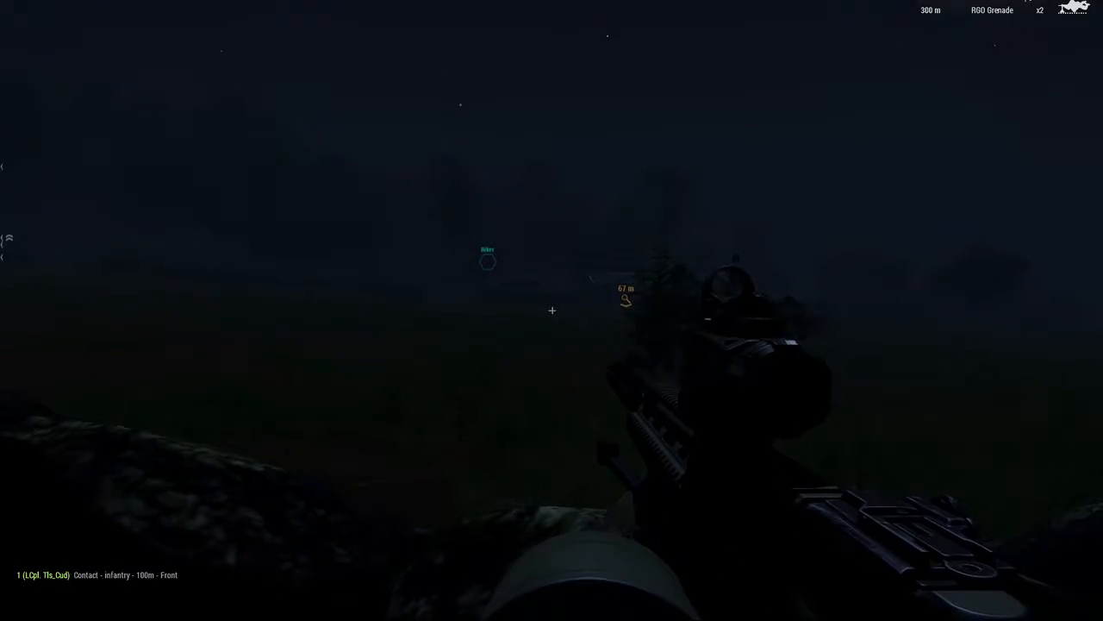
key("M")
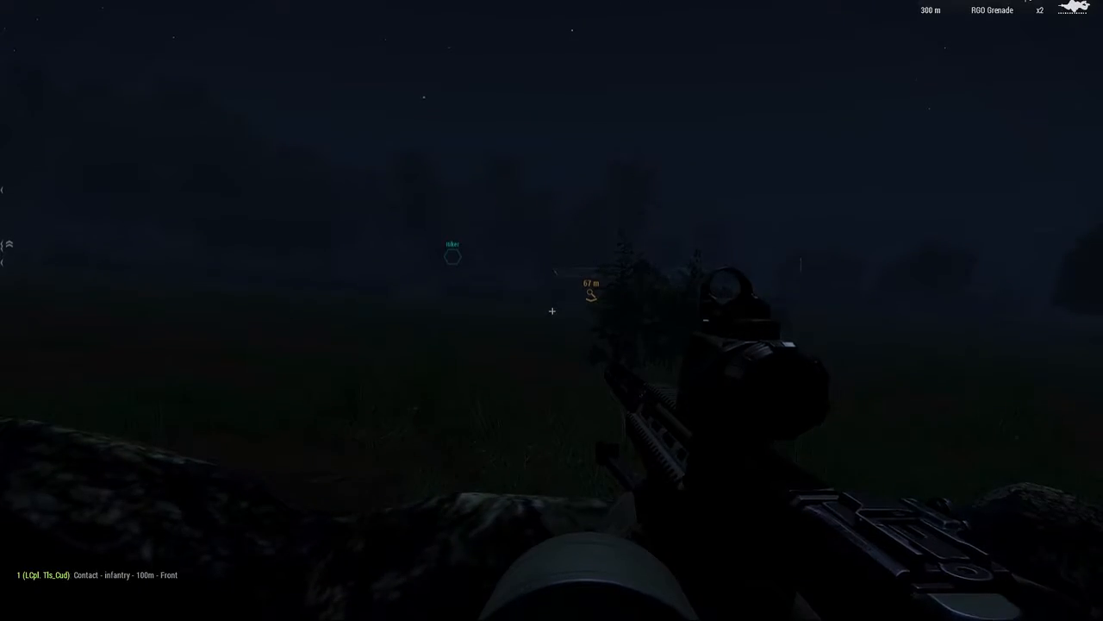
key("n")
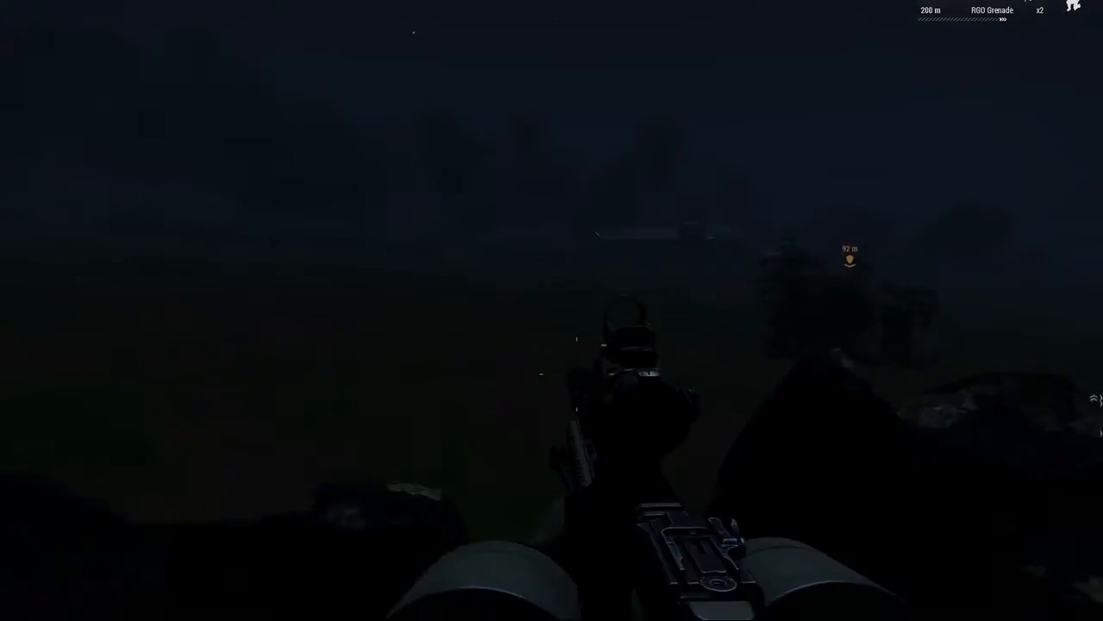
key("n")
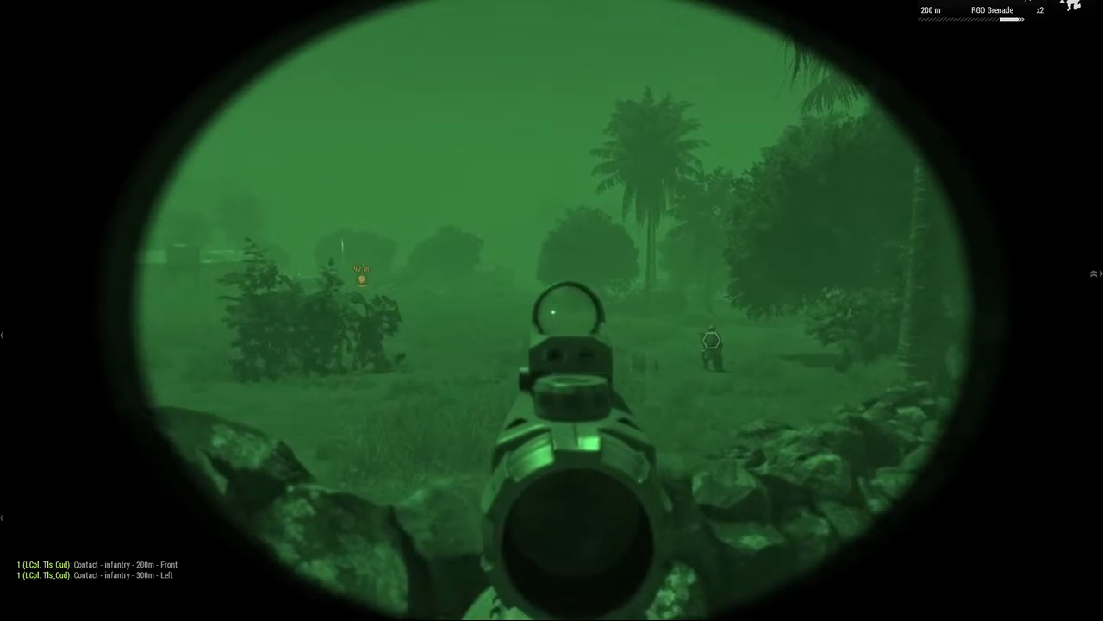
mouse_move(552, 311)
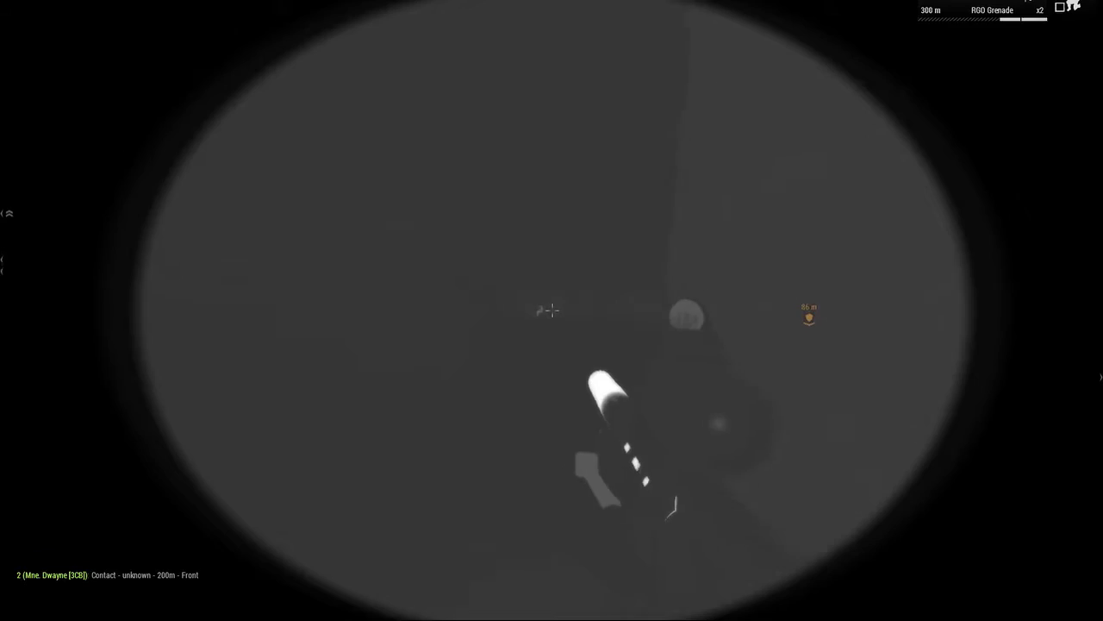
key("n")
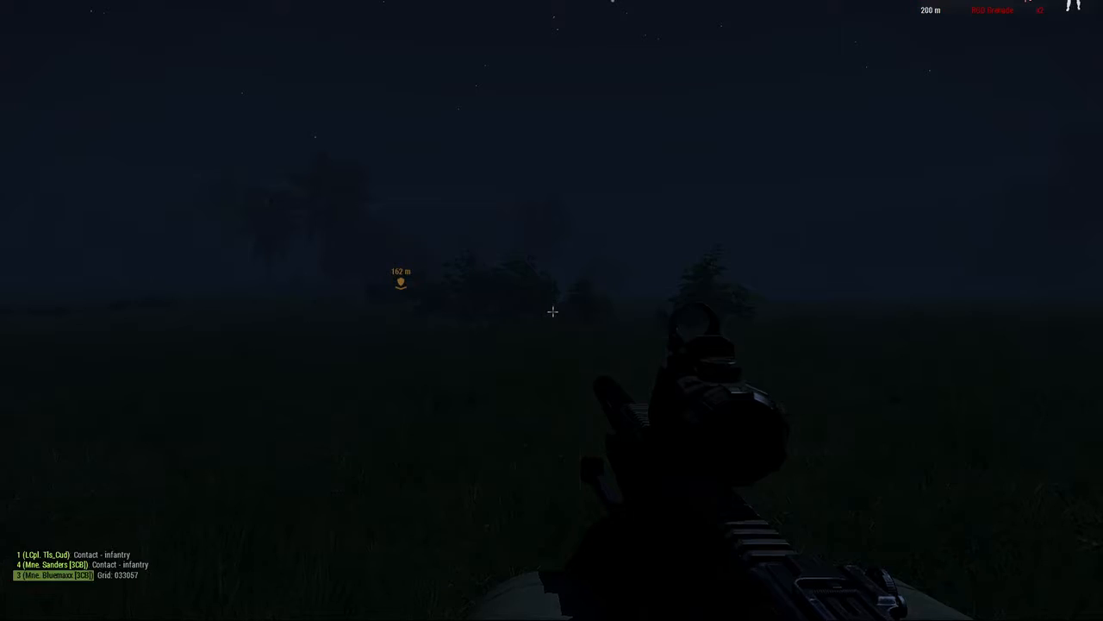
key("n")
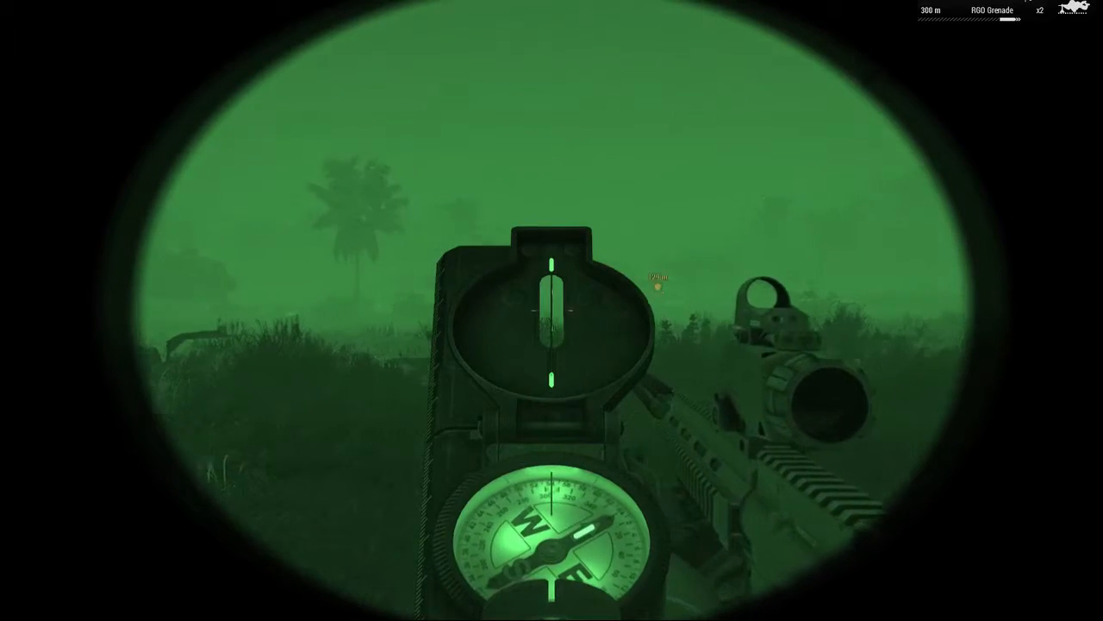
key("M")
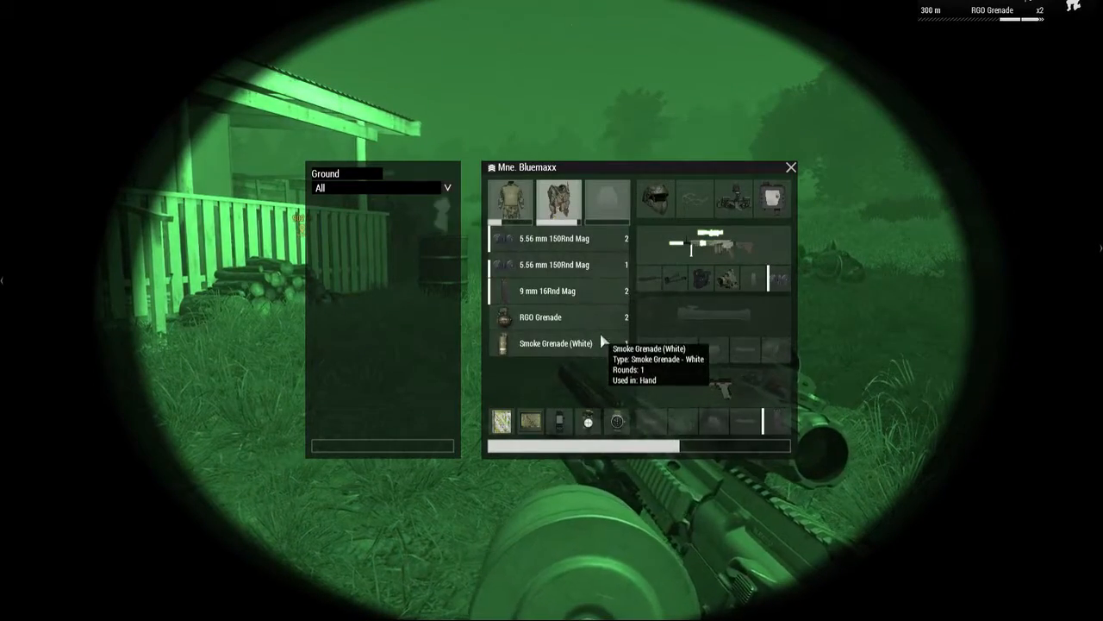
left_click(790, 166)
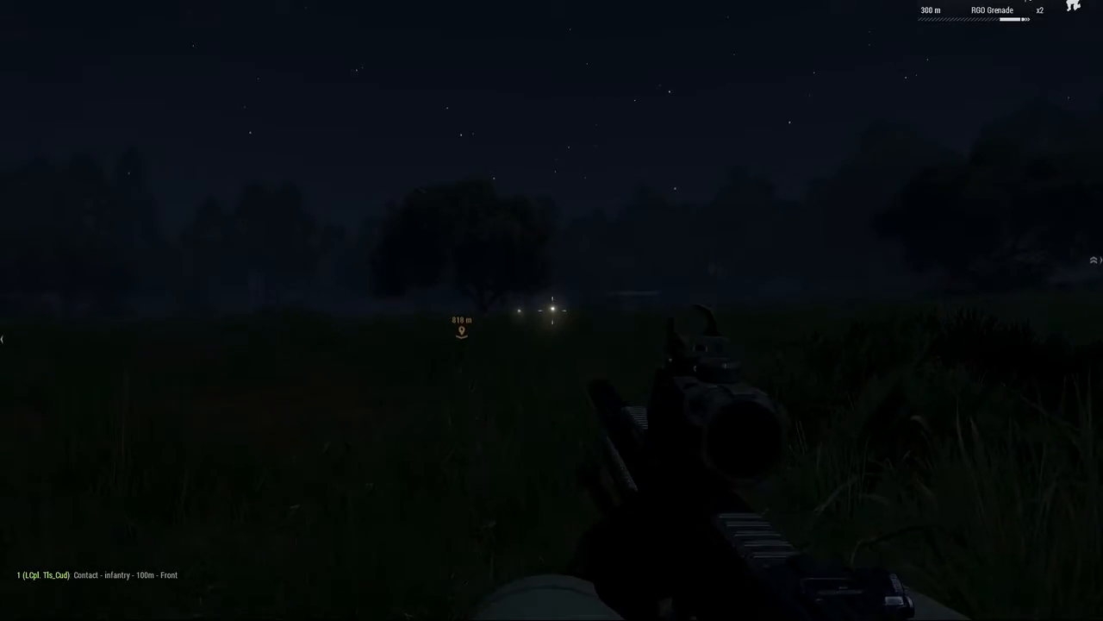
right_click(552, 311)
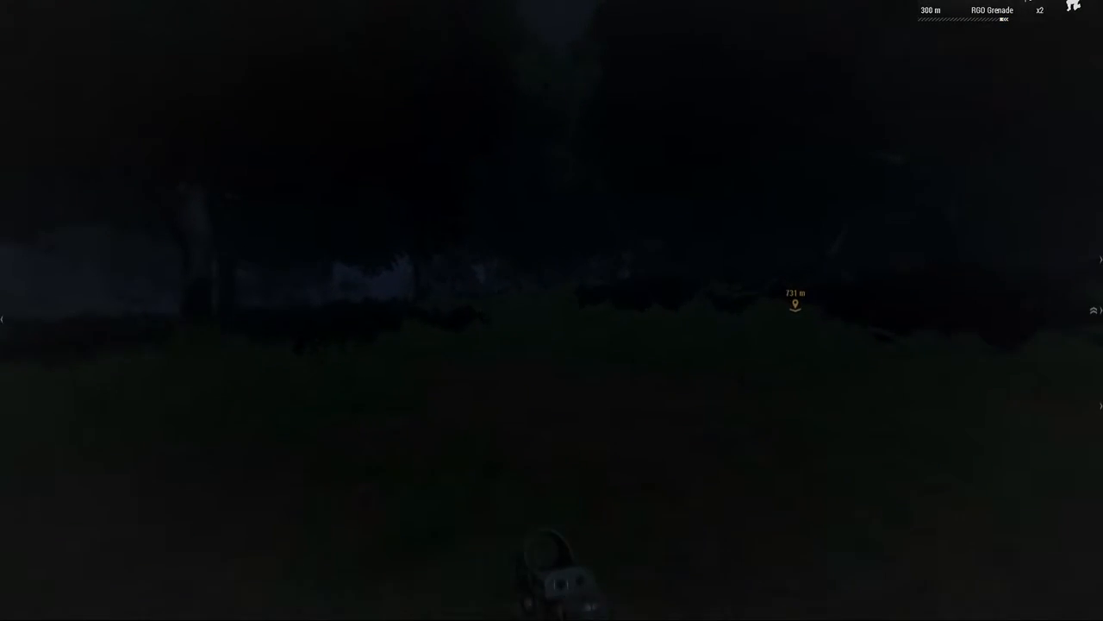
key("n")
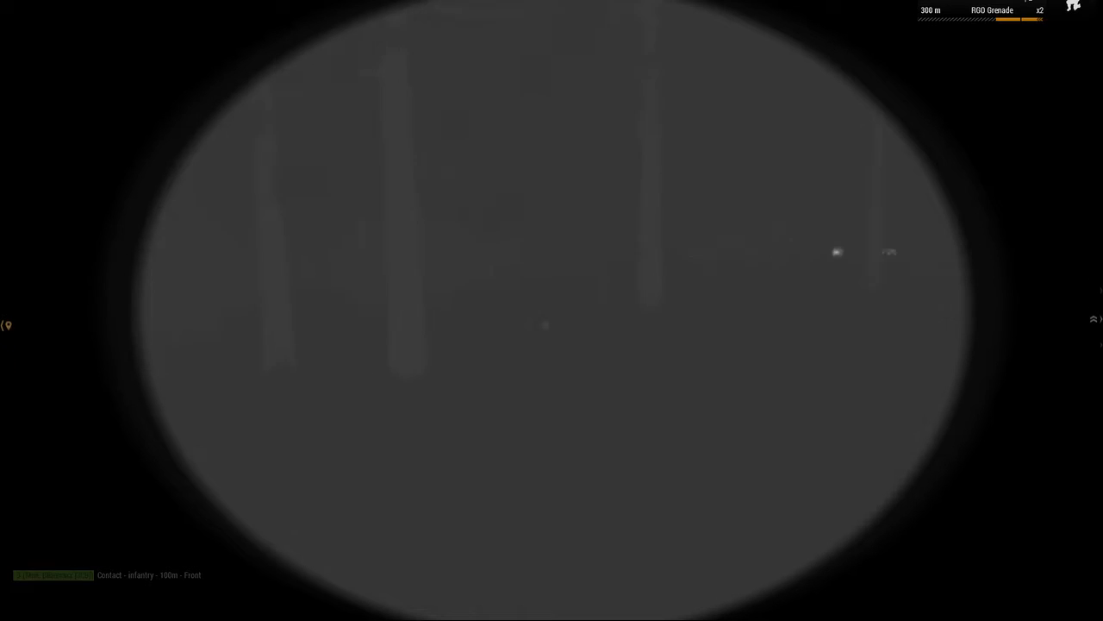
left_click(552, 310)
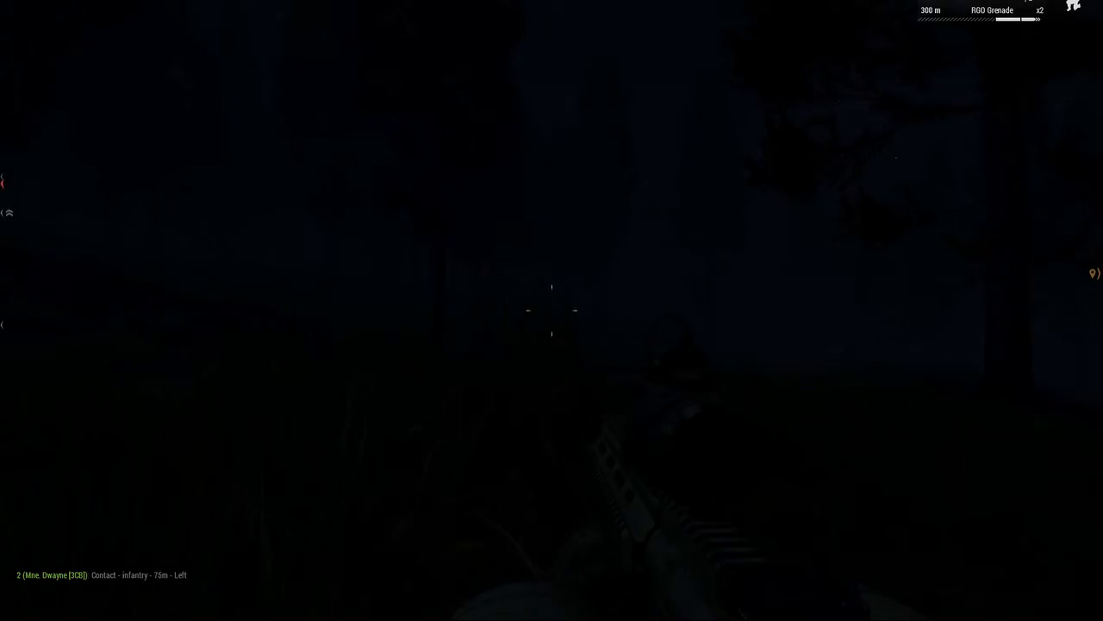
key("n")
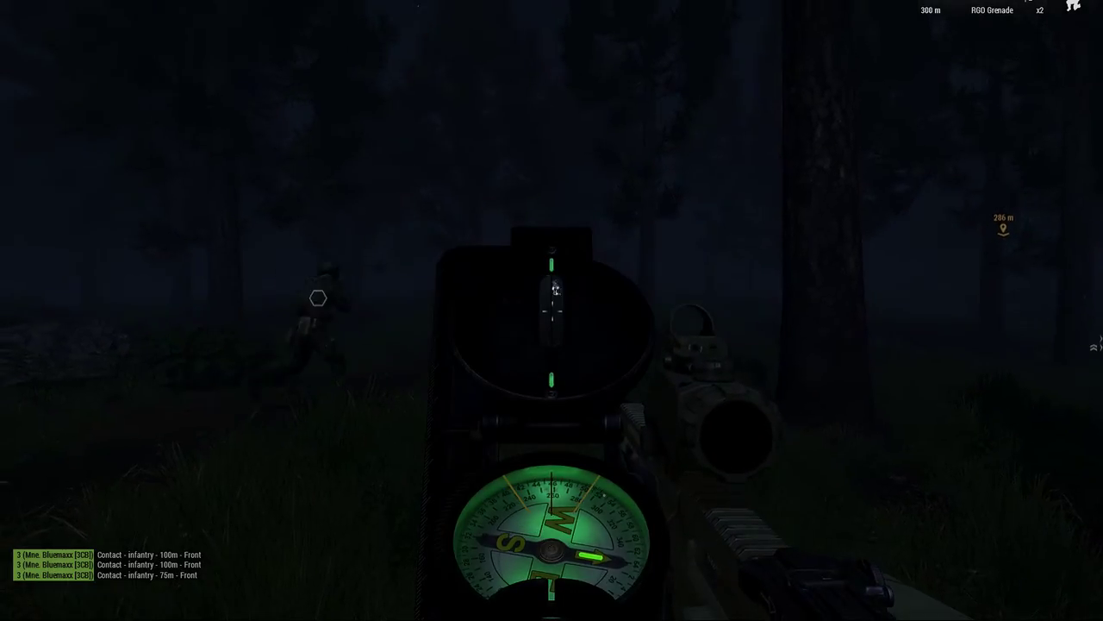
key("n")
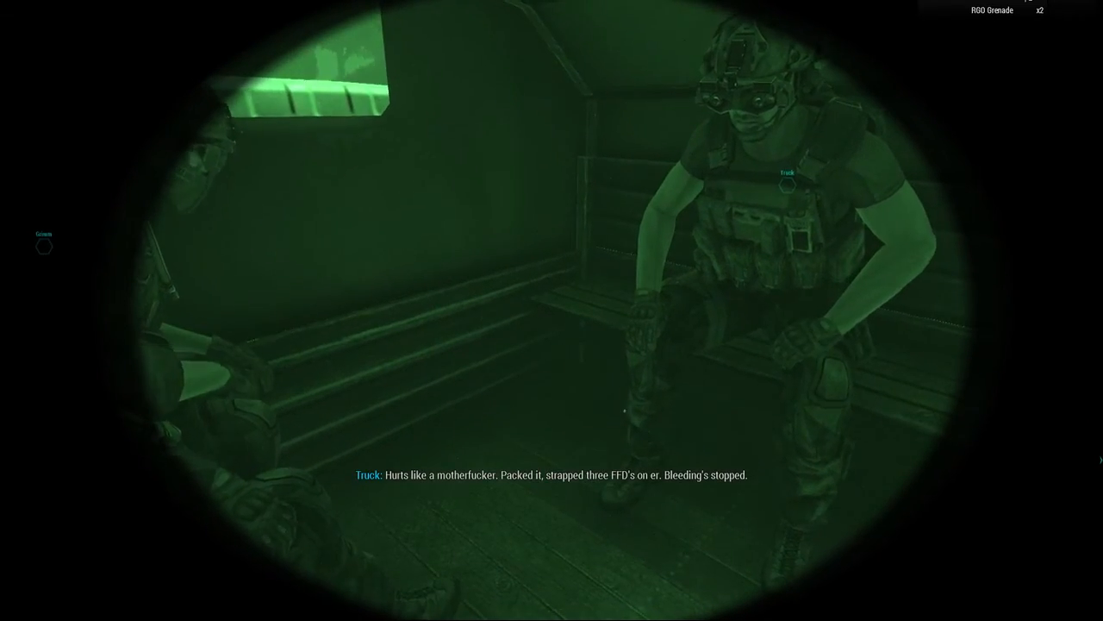
key("M")
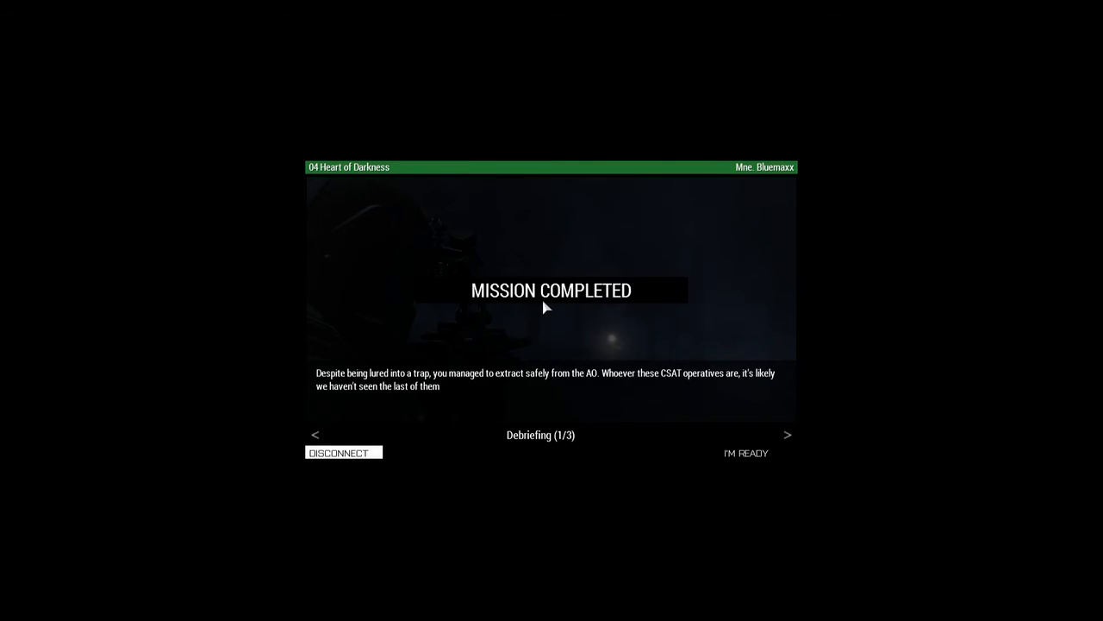
Step: Advance the debriefing past objectives and statistics to Score (3/3) and mark I'M READY
left_click(788, 435)
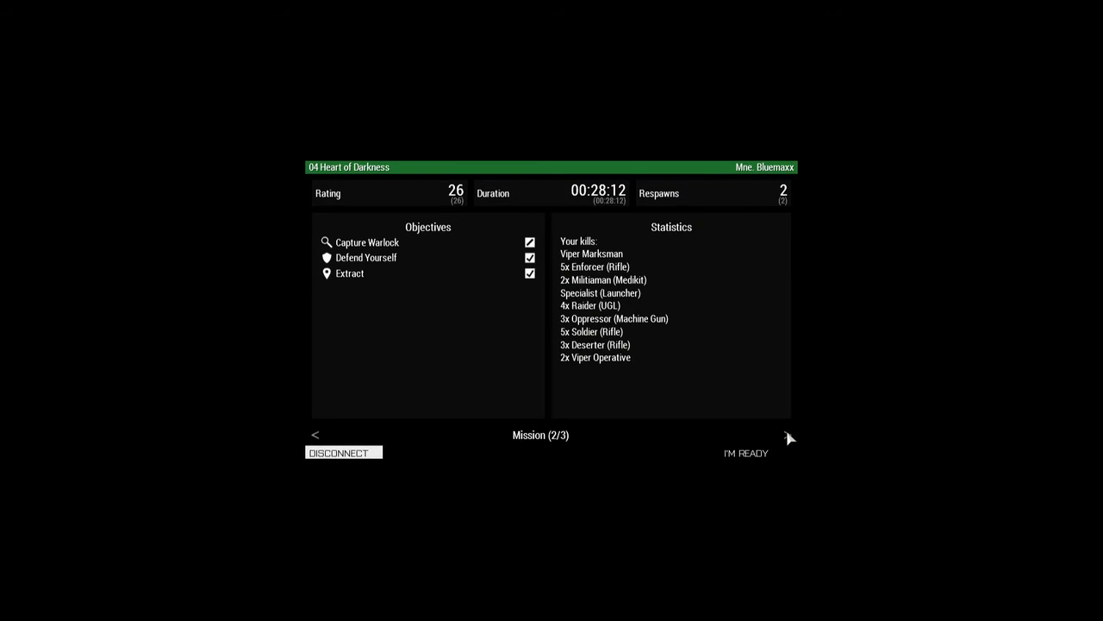
left_click(788, 434)
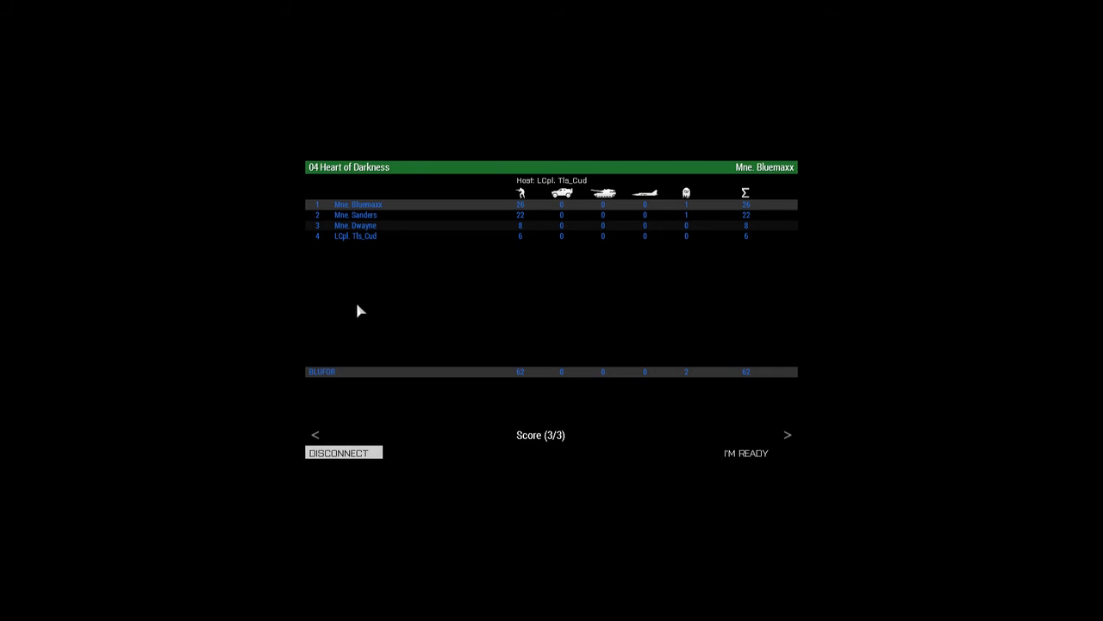
mouse_move(170, 349)
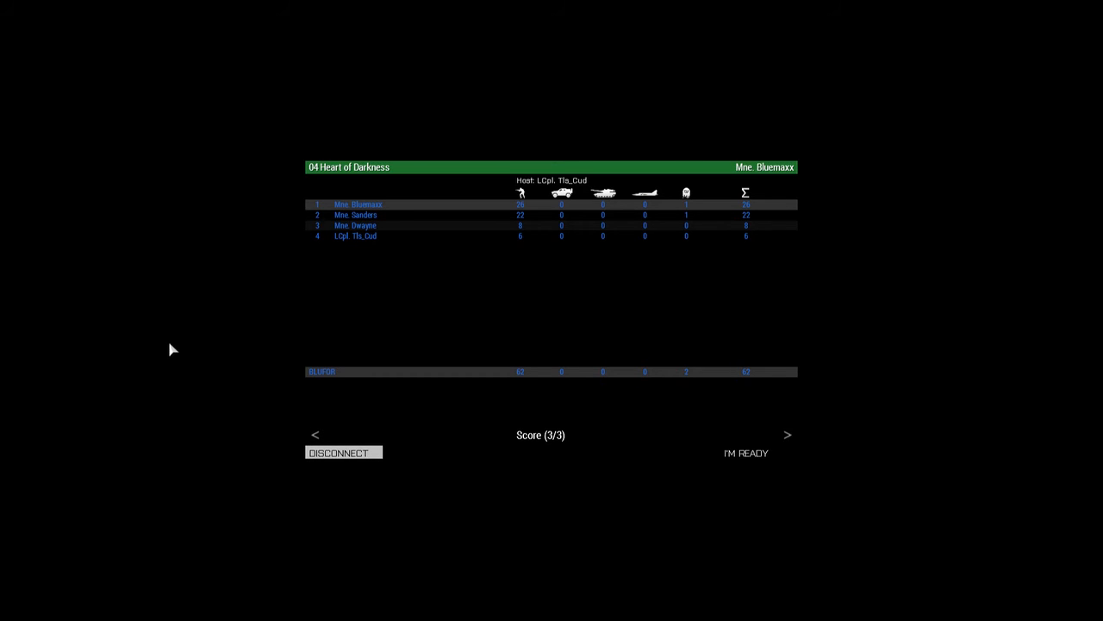
mouse_move(127, 360)
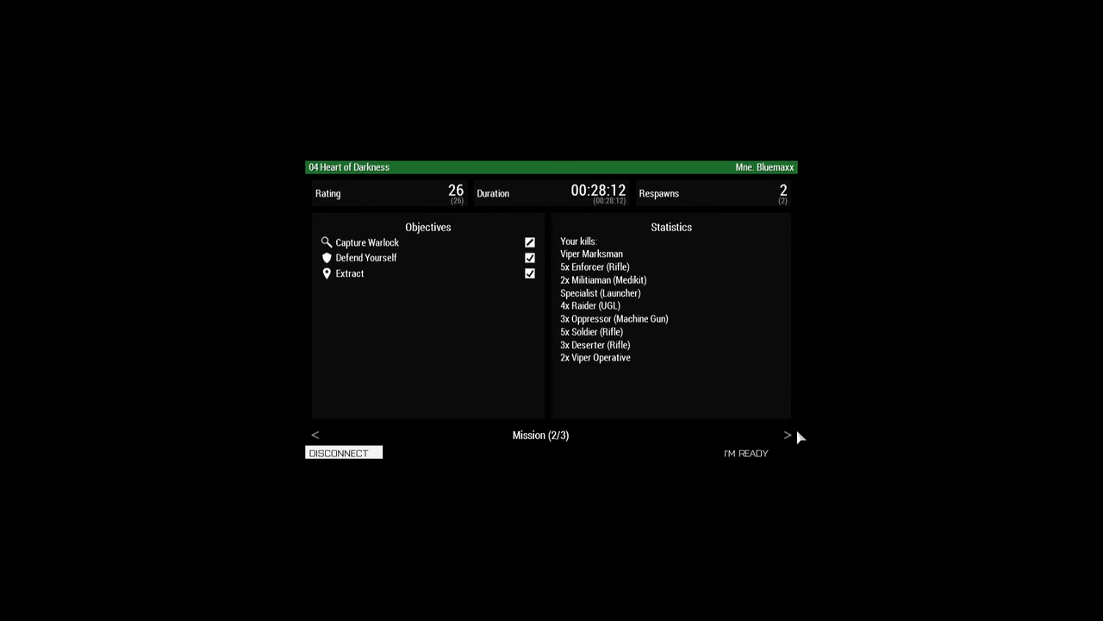
mouse_move(789, 440)
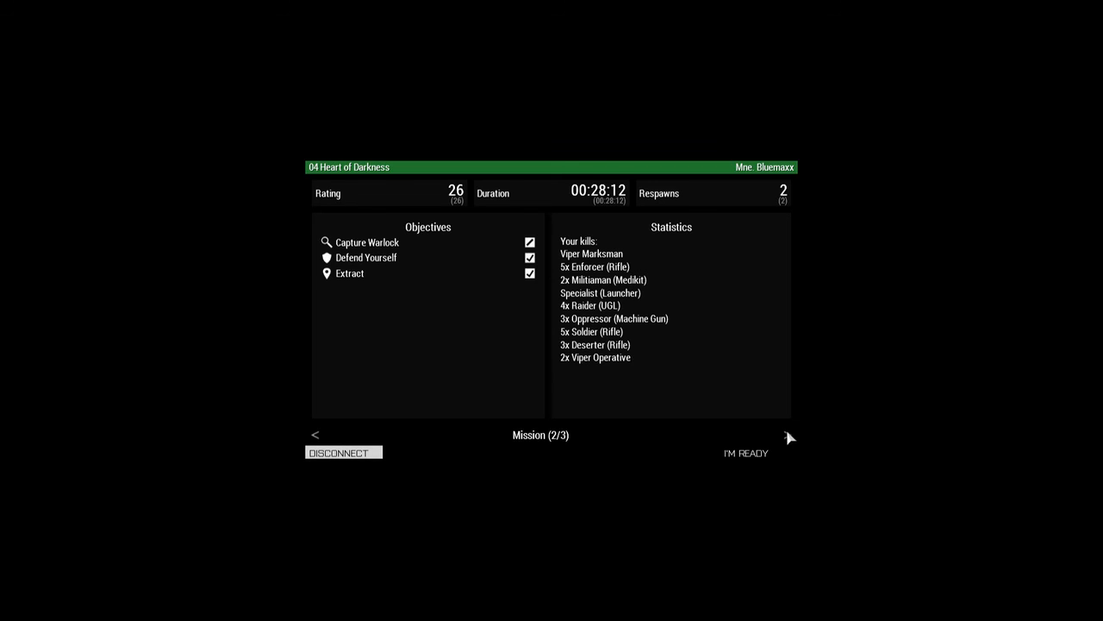
left_click(788, 435)
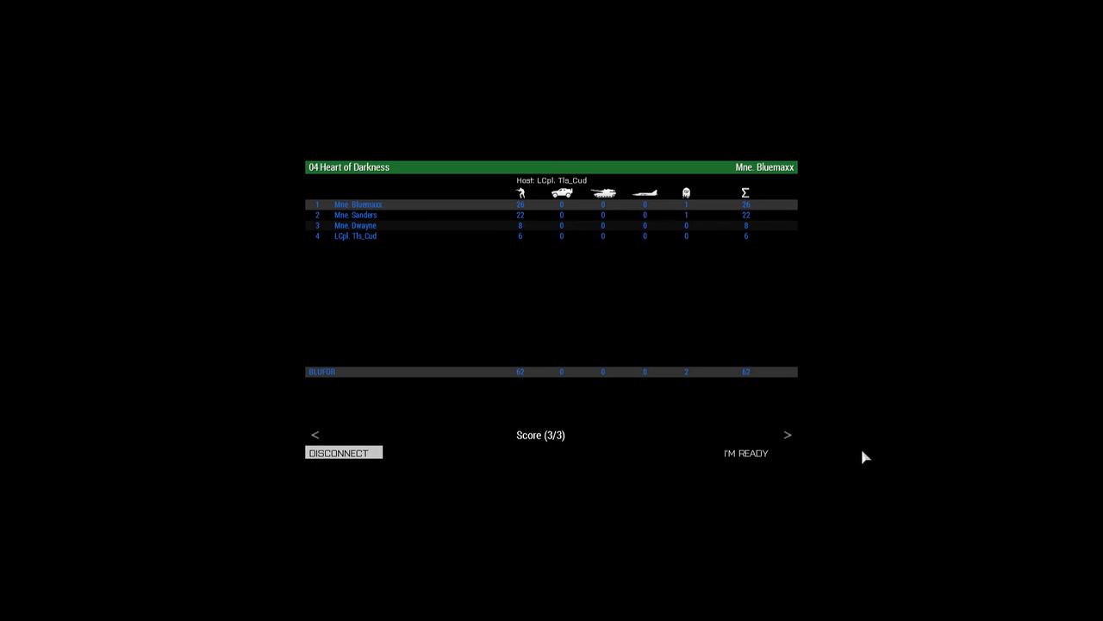
left_click(745, 453)
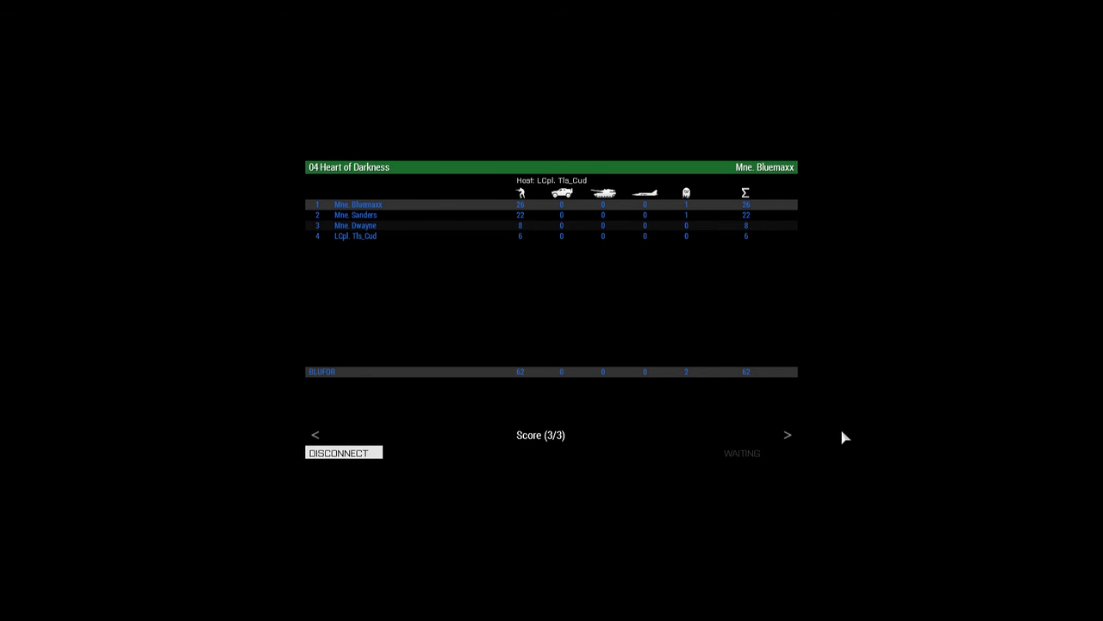
mouse_move(878, 433)
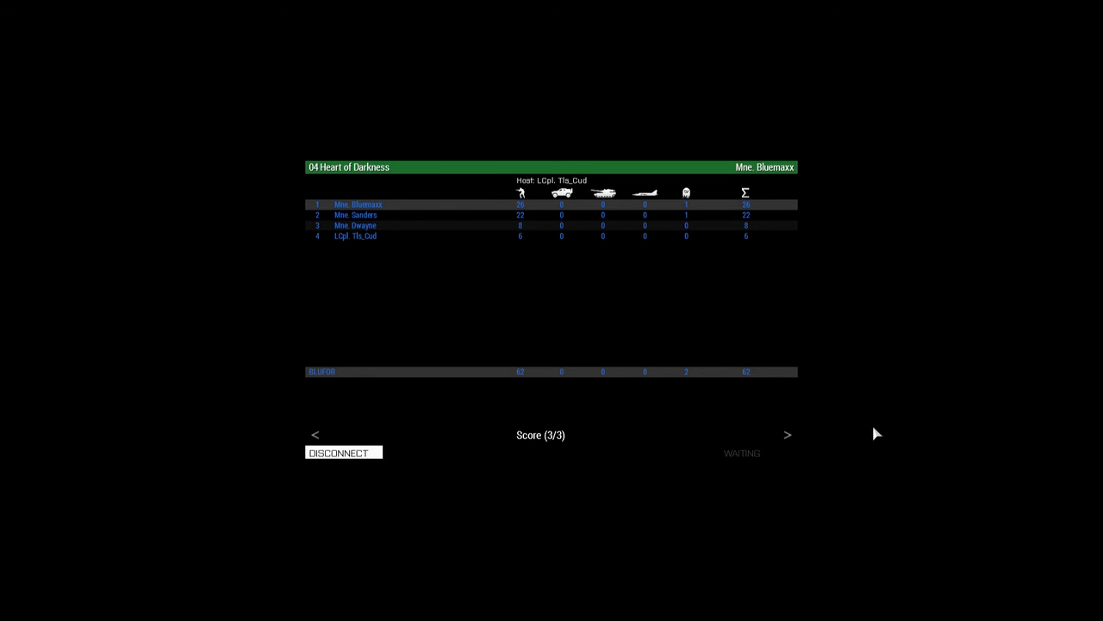
mouse_move(888, 424)
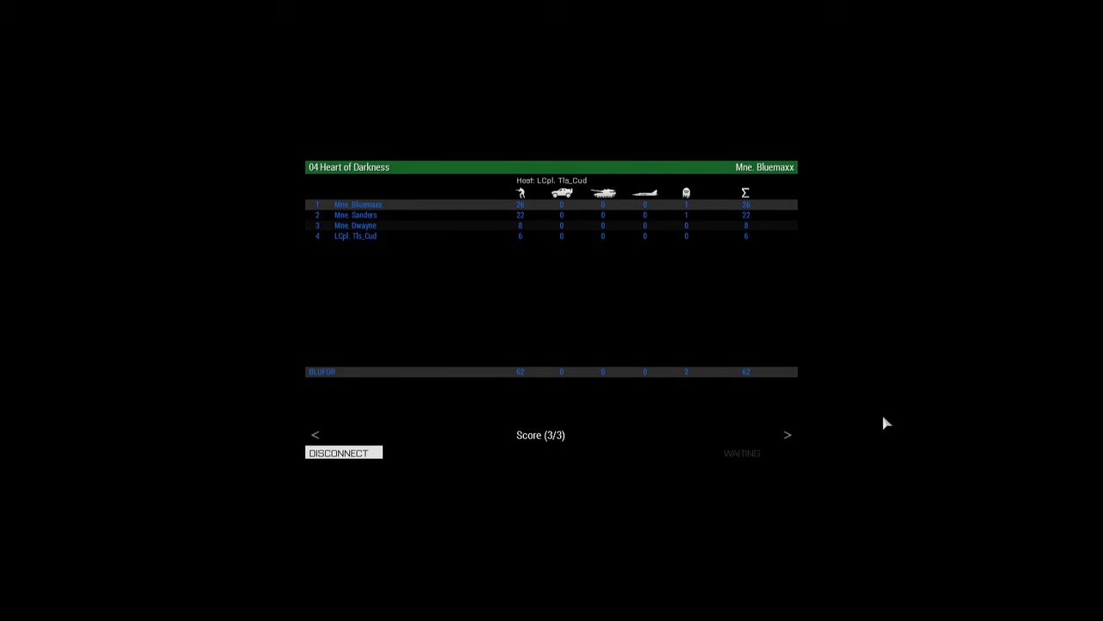